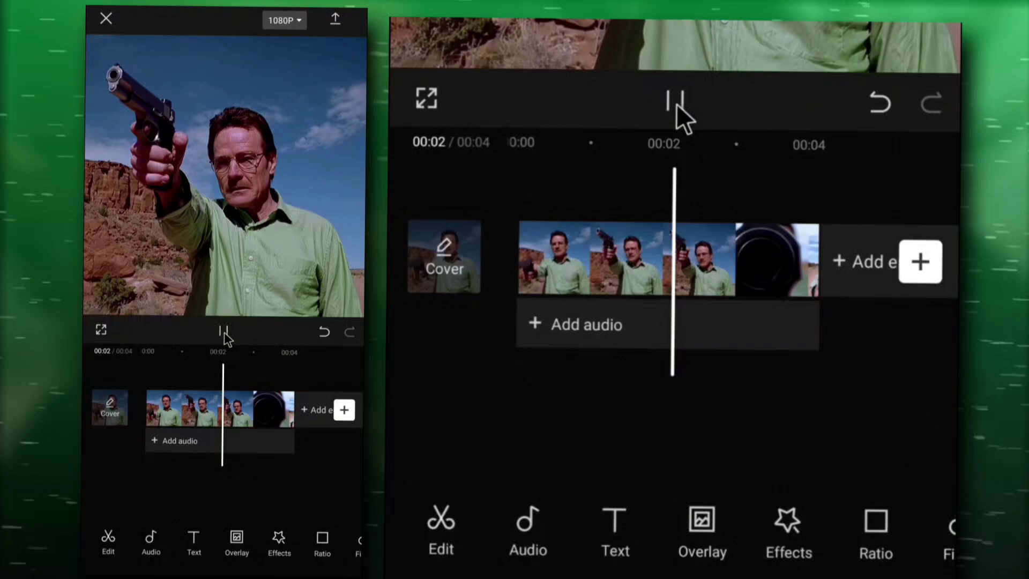
Step: Pause playback and lower the clip's Exposure to -5 in a new adjustment
click(677, 100)
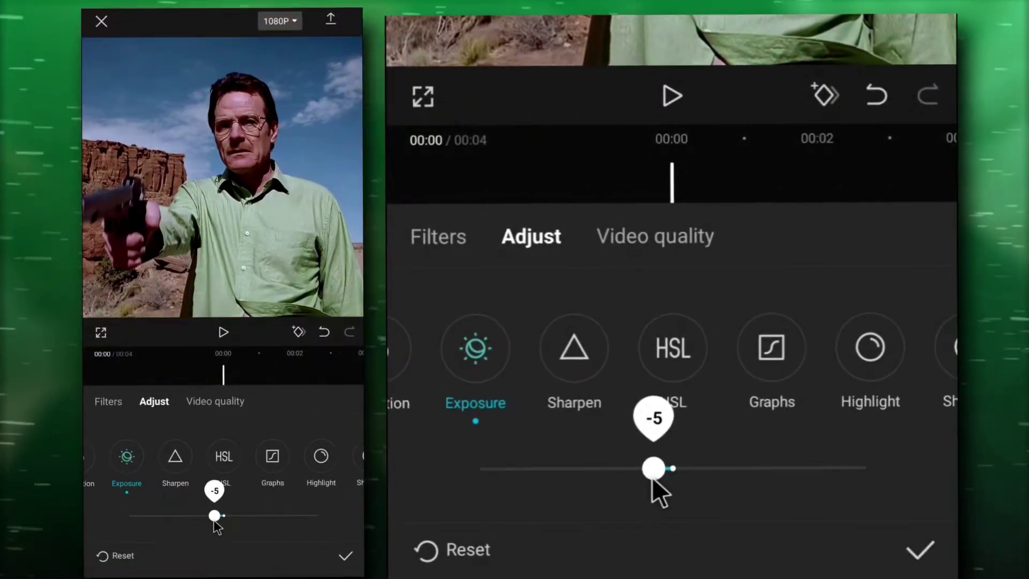
Step: Max out Sharpen, then shift orange's hue, lower its saturation and raise luminance in HSL
click(513, 347)
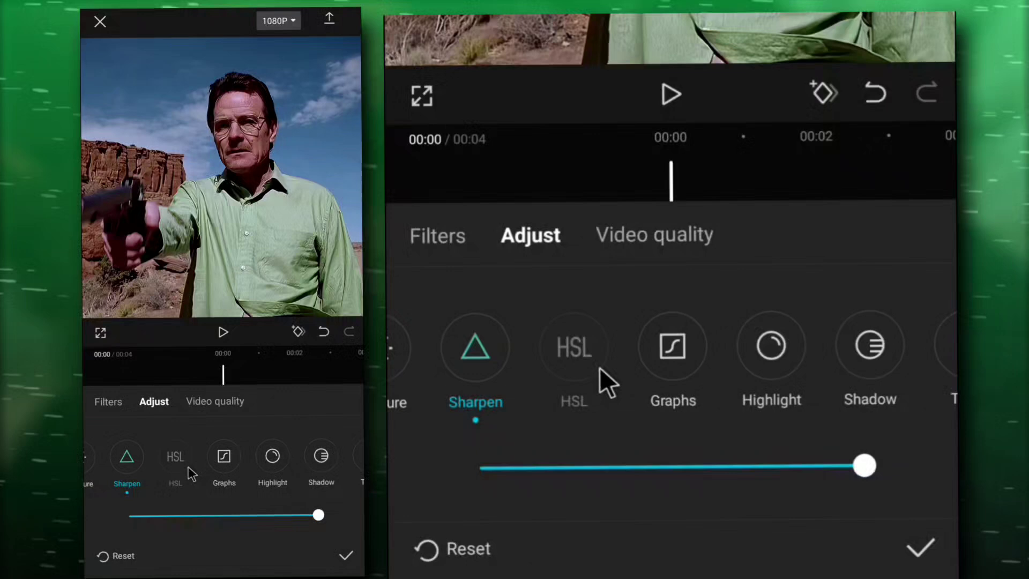
click(572, 347)
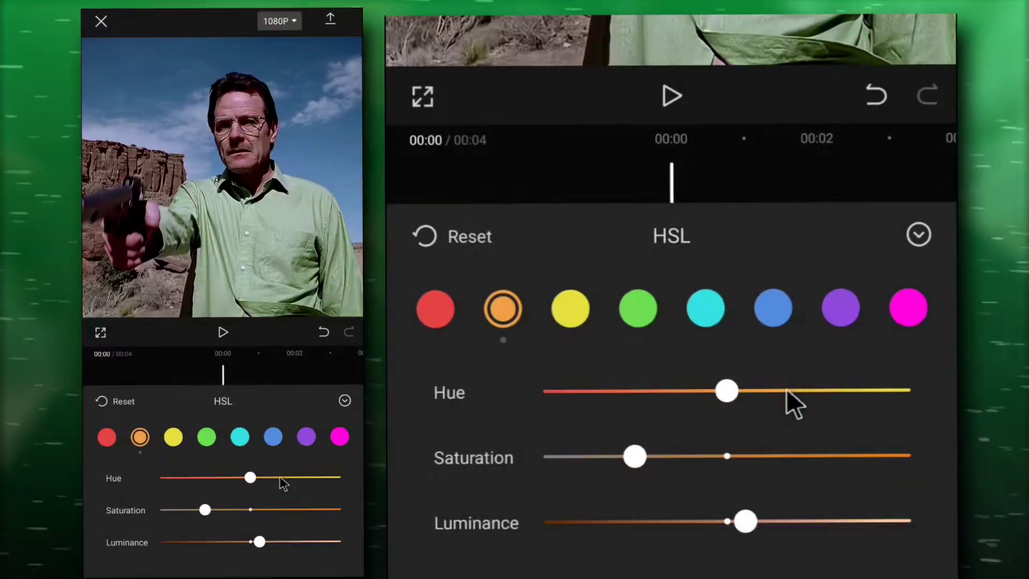
Step: Push purple's hue fully down in HSL and return to the adjustment list
click(840, 308)
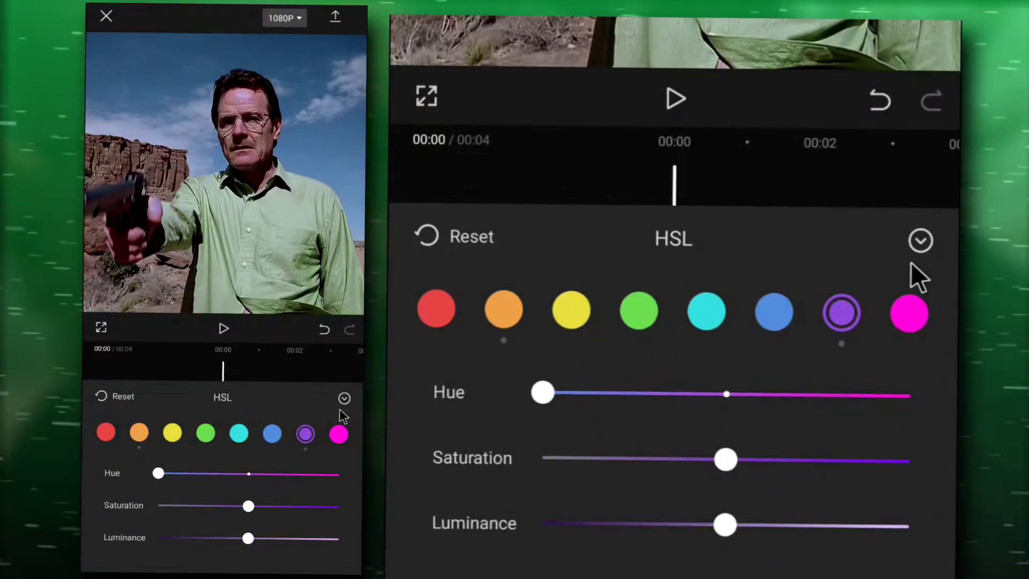
click(919, 240)
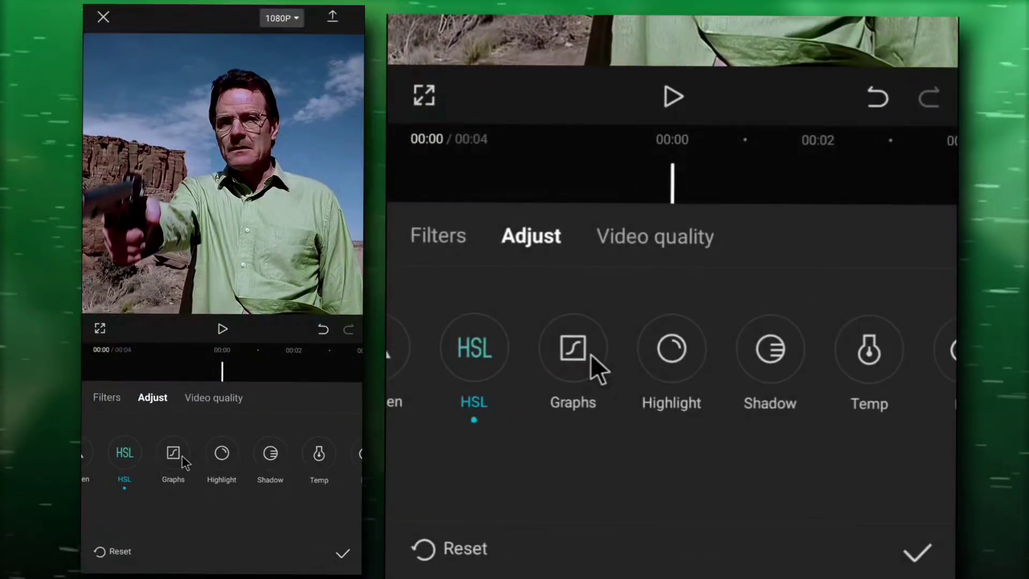
Step: Reshape the master, blue and green tone curves in Graphs, then raise Fade partway
click(571, 347)
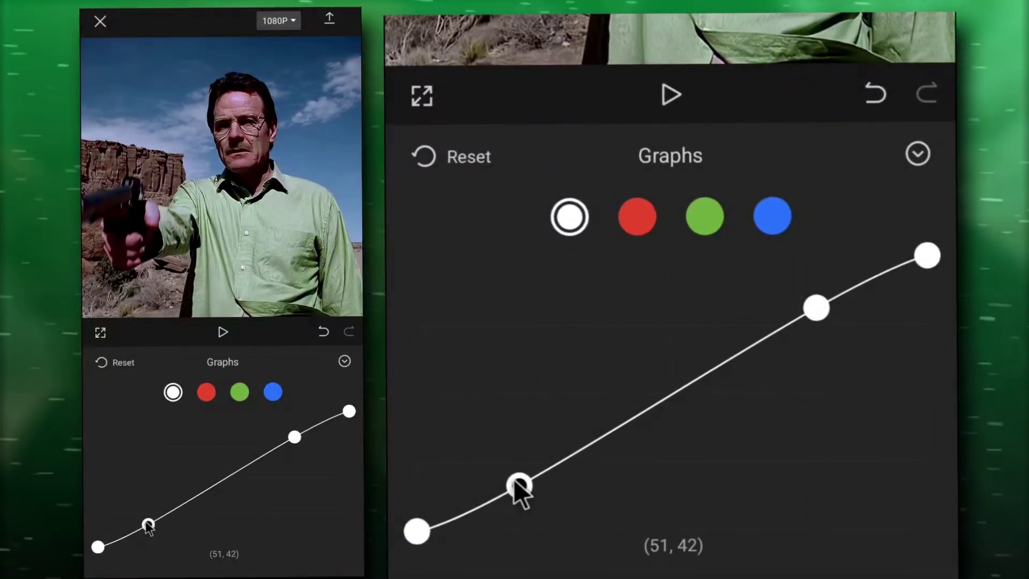
click(772, 218)
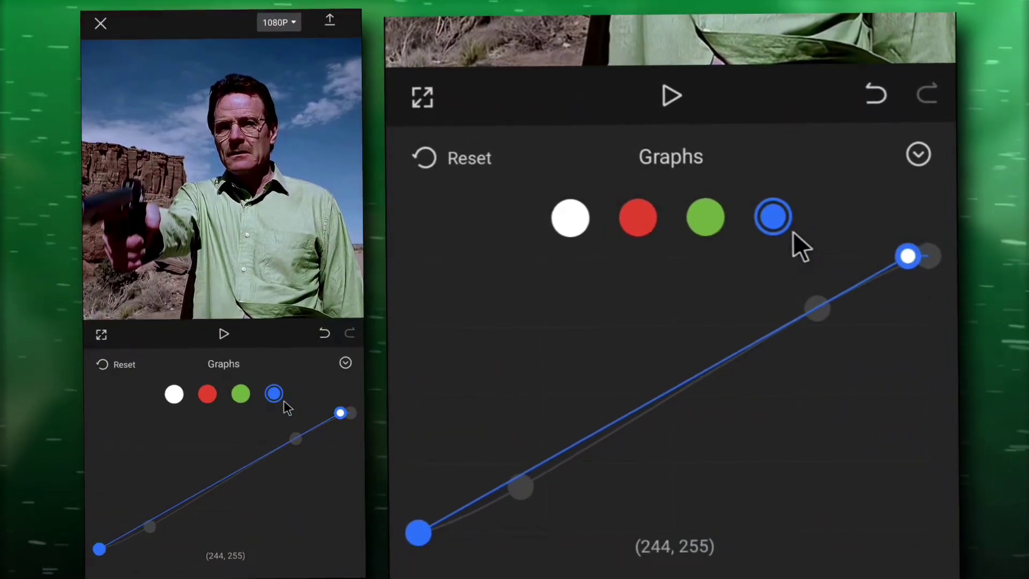
click(706, 219)
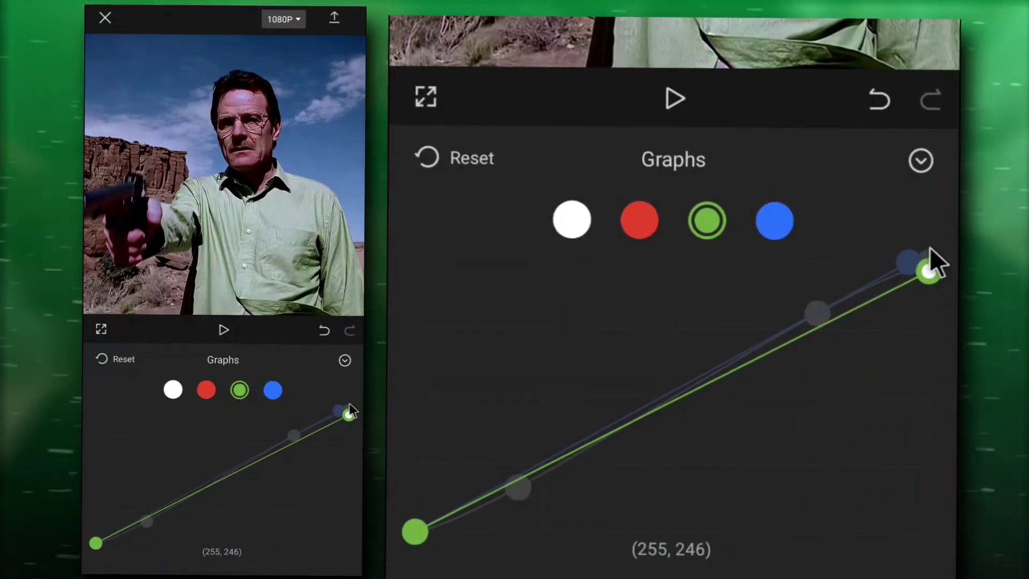
click(920, 159)
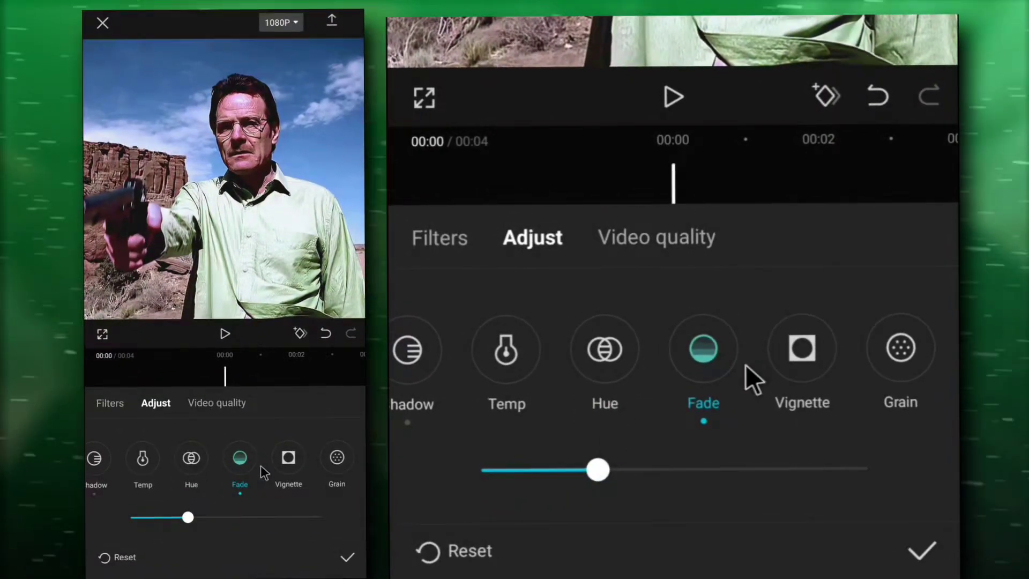
Step: Add a vignette, undo the accidental reset and commit the grade as Adjust1
click(802, 349)
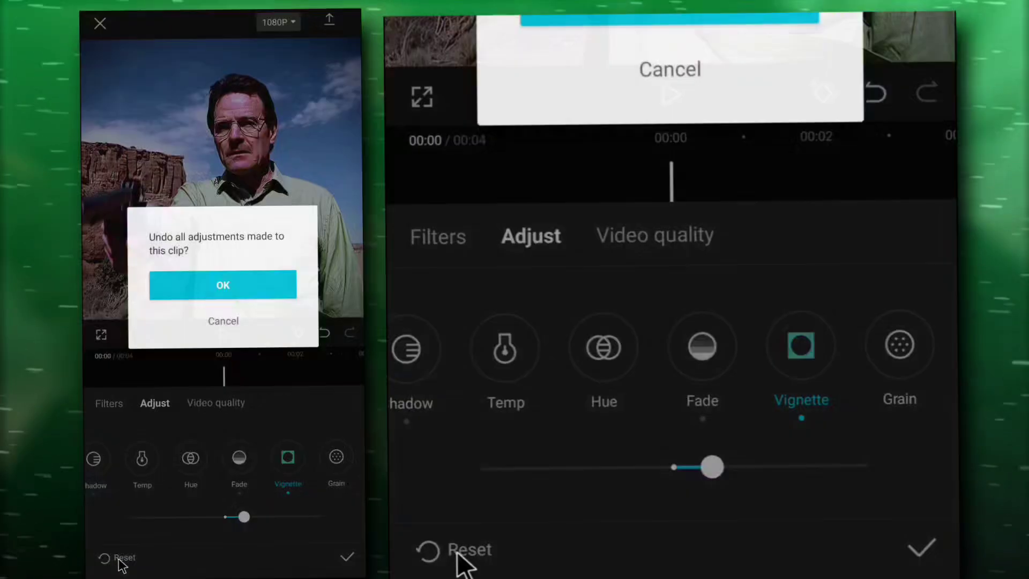
click(223, 285)
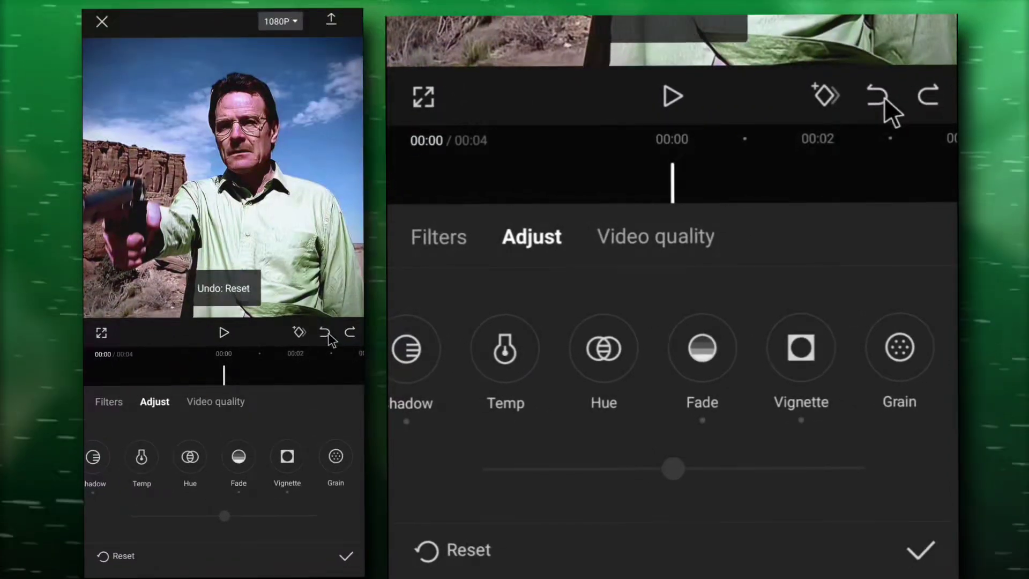
click(877, 97)
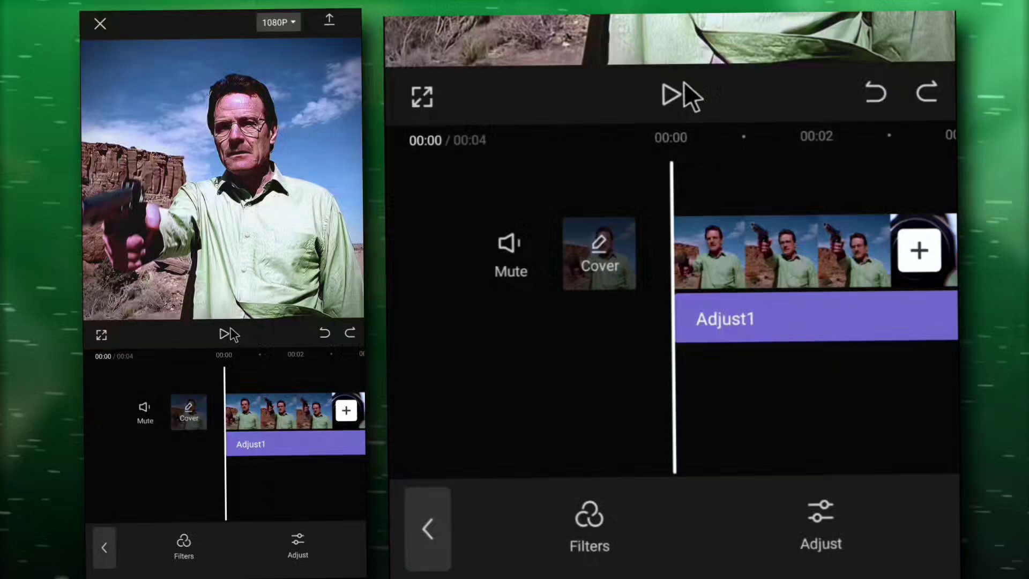
Step: Preview the graded clip and bring up the filter library
click(683, 95)
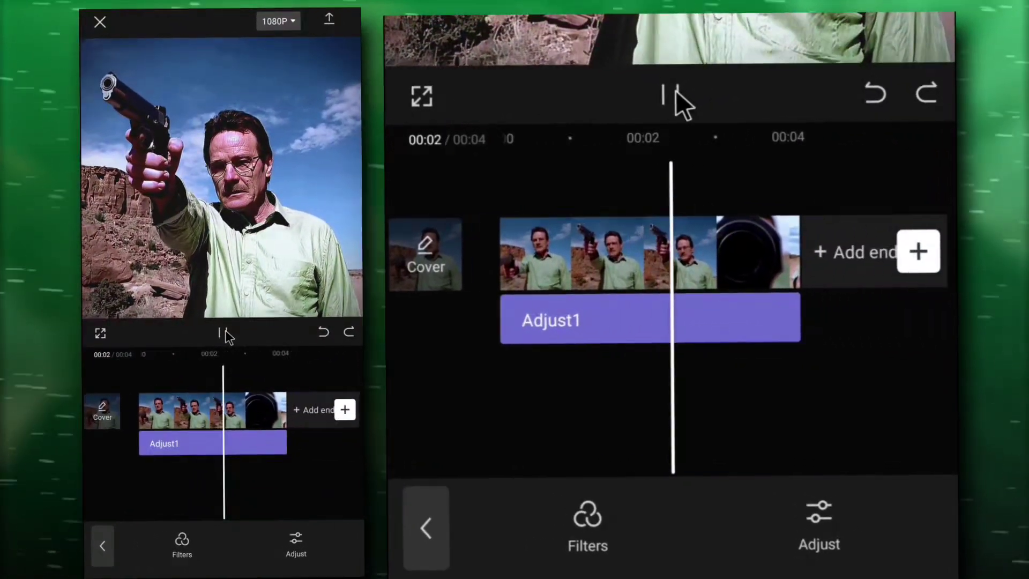
click(671, 96)
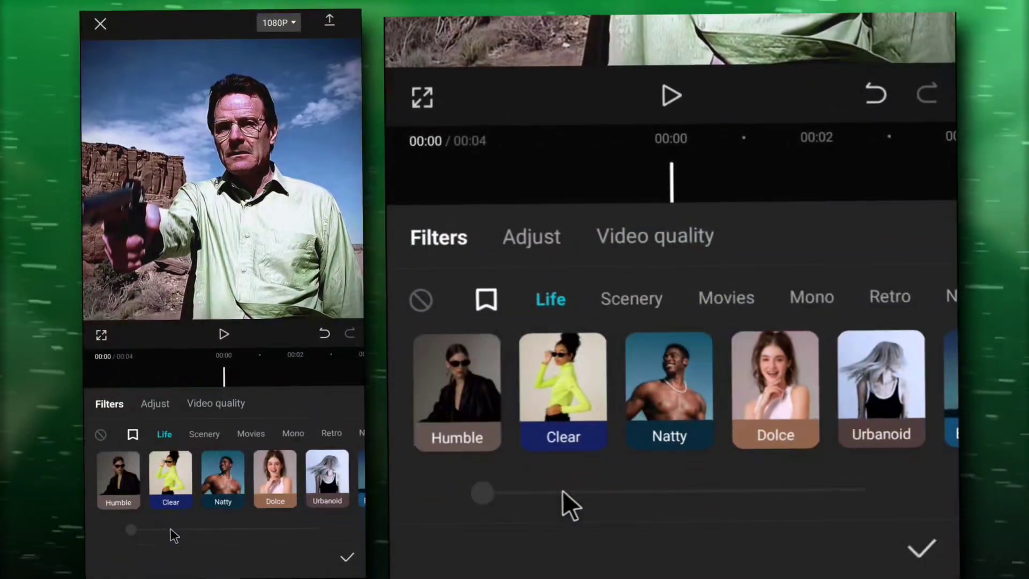
Step: Apply the Humble and Tan filters, preview the result and return to the main toolbar
scroll(left, 3)
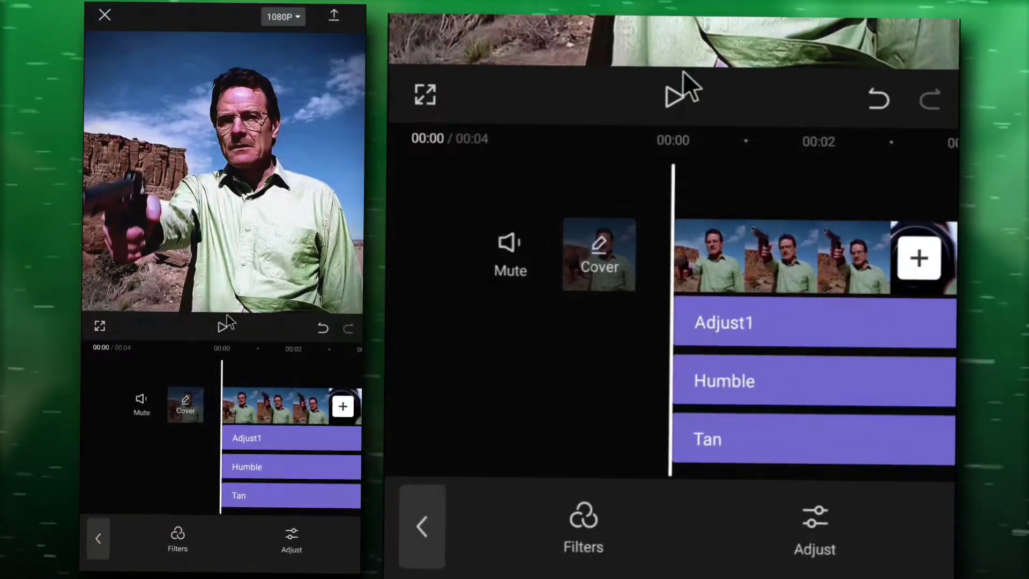
click(683, 94)
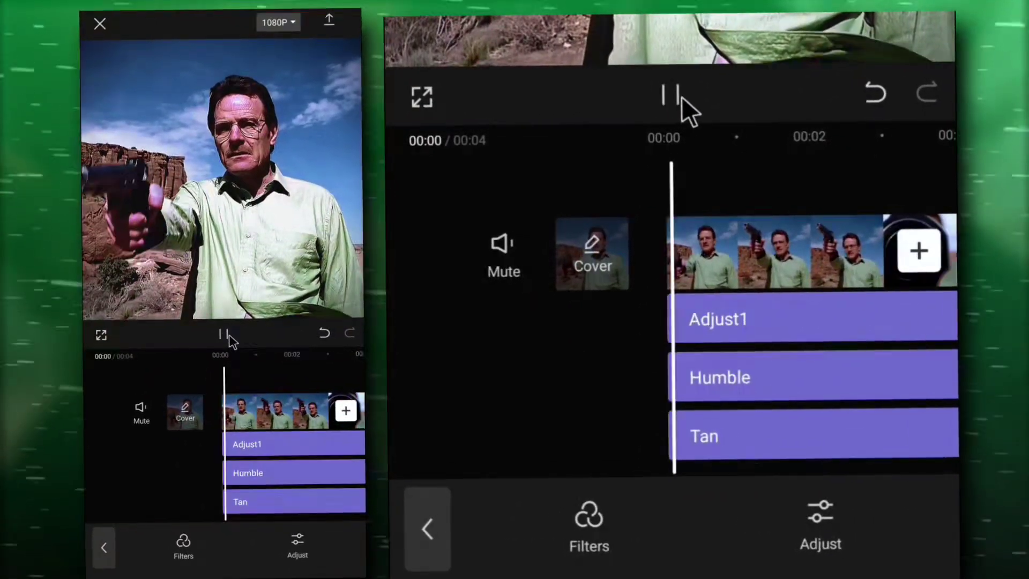
click(671, 96)
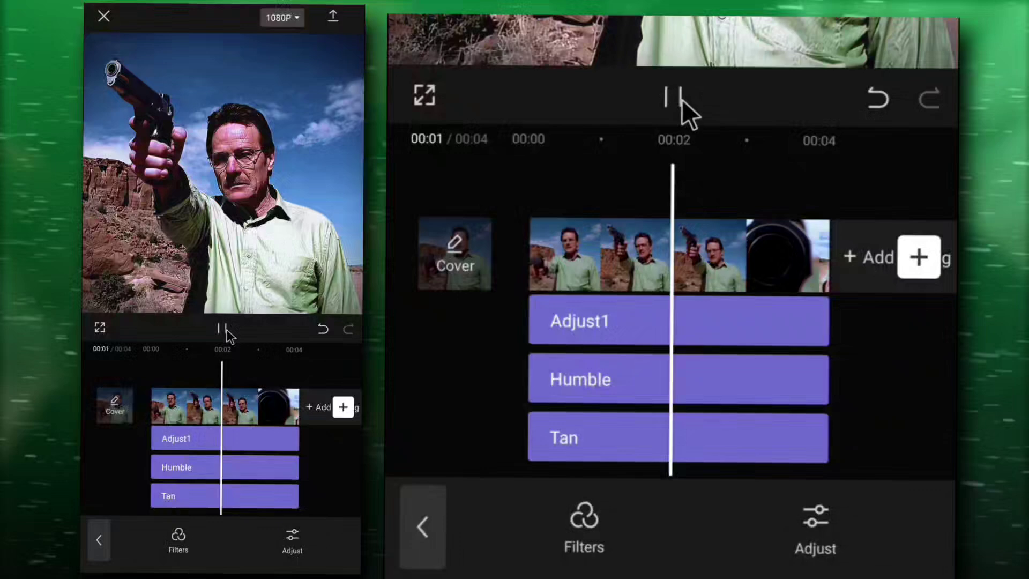
click(673, 95)
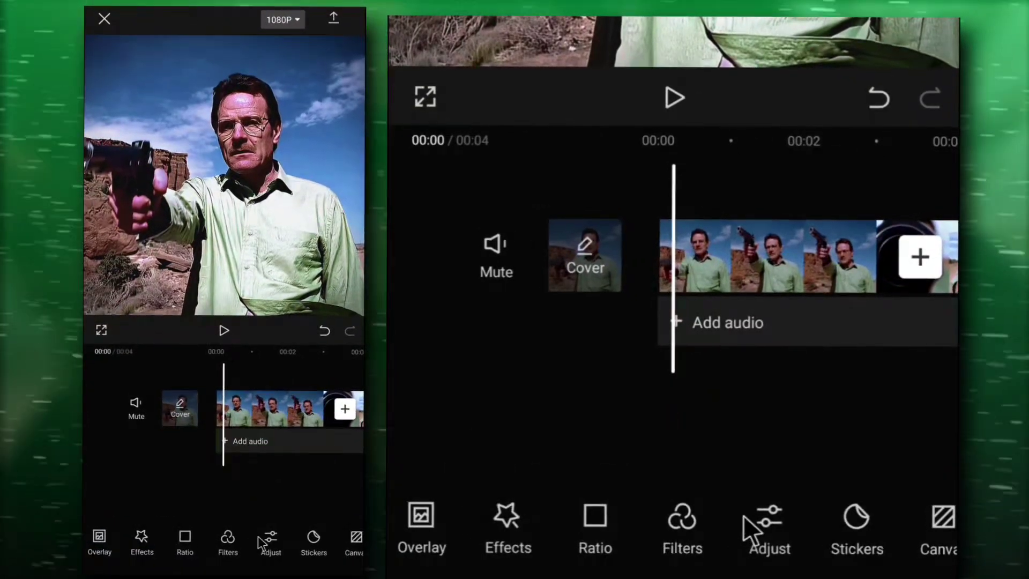
Step: Start a new adjustment with Sharpen raised partway and HSL controls open
click(768, 528)
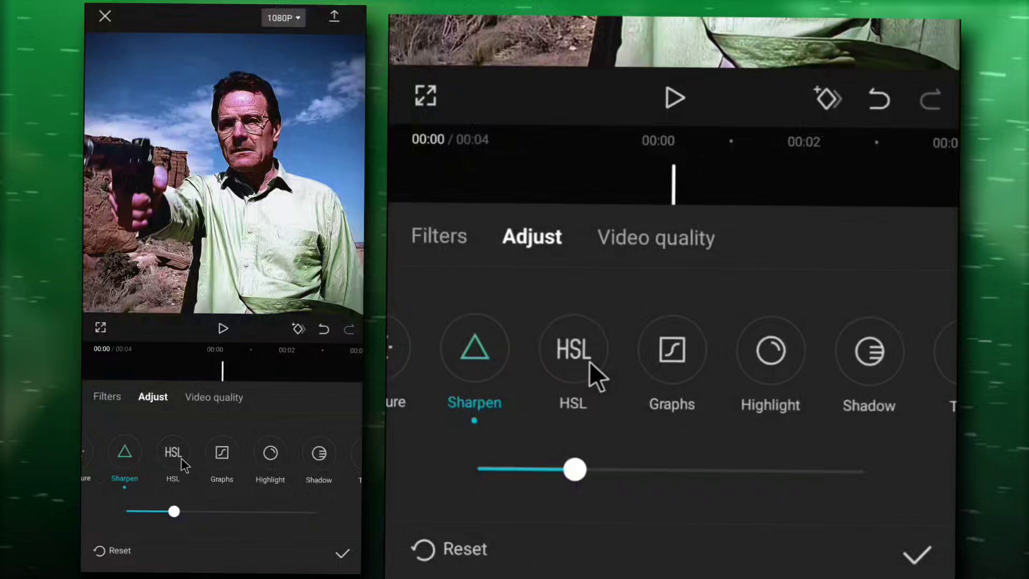
click(572, 365)
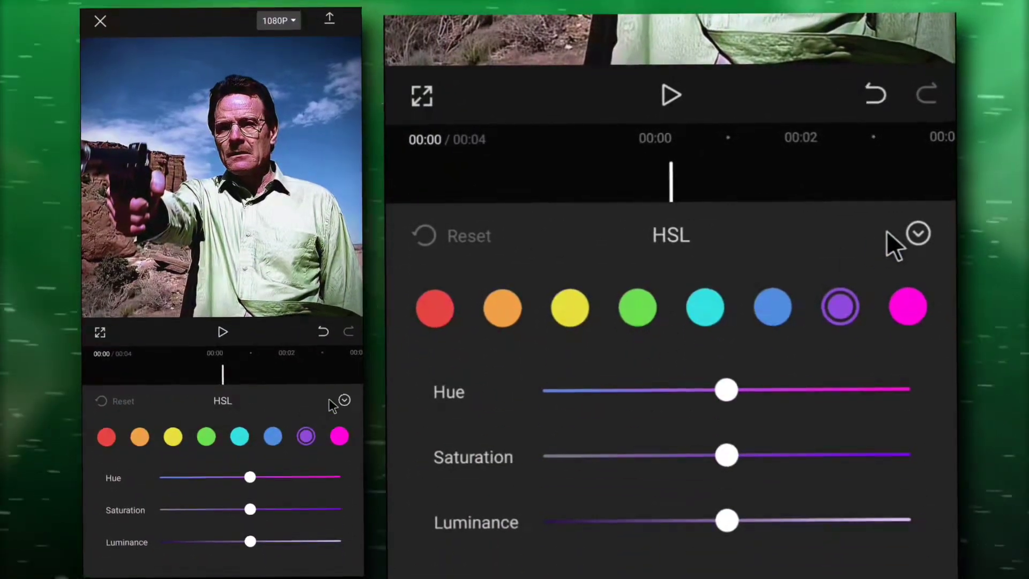